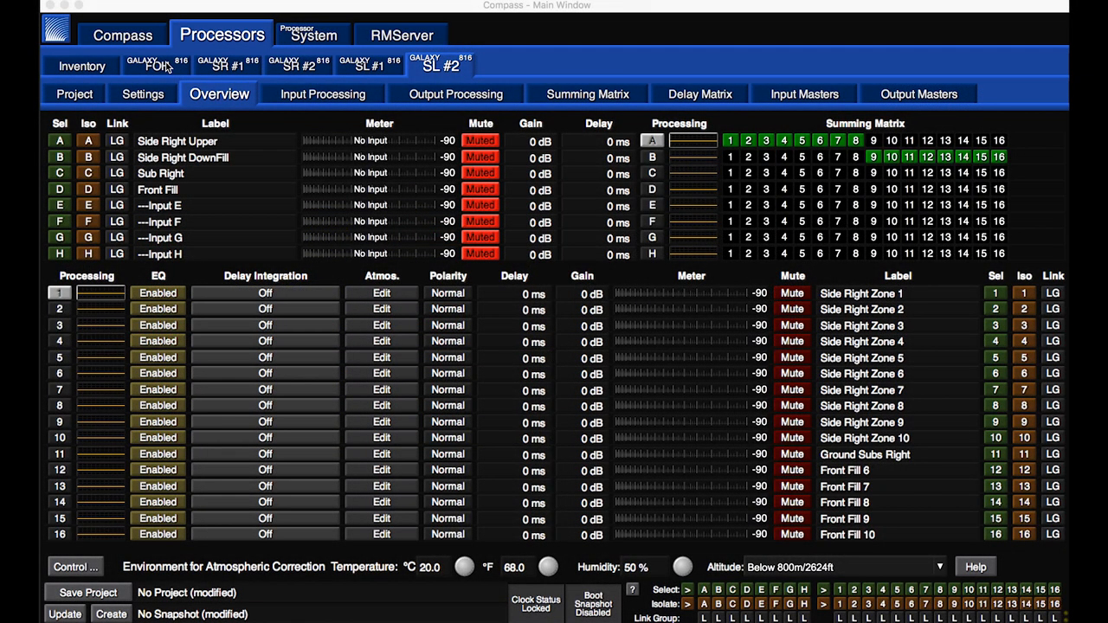
- Show the FOH GALAXY processor's Network settings page (device FOH, GX-816, Normal mode)
click(156, 64)
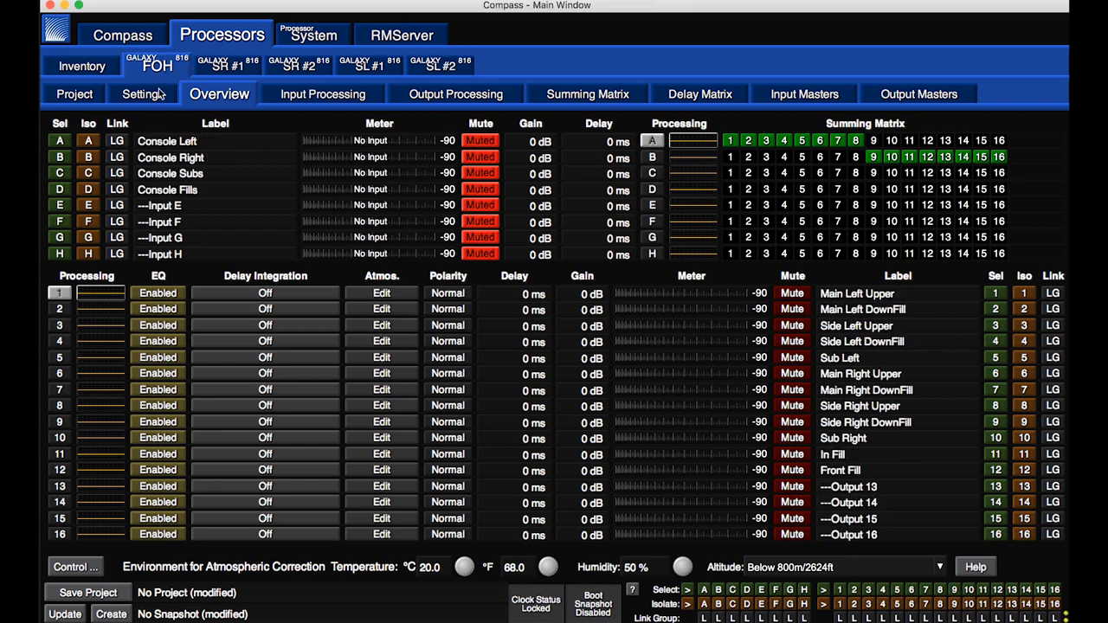
click(142, 94)
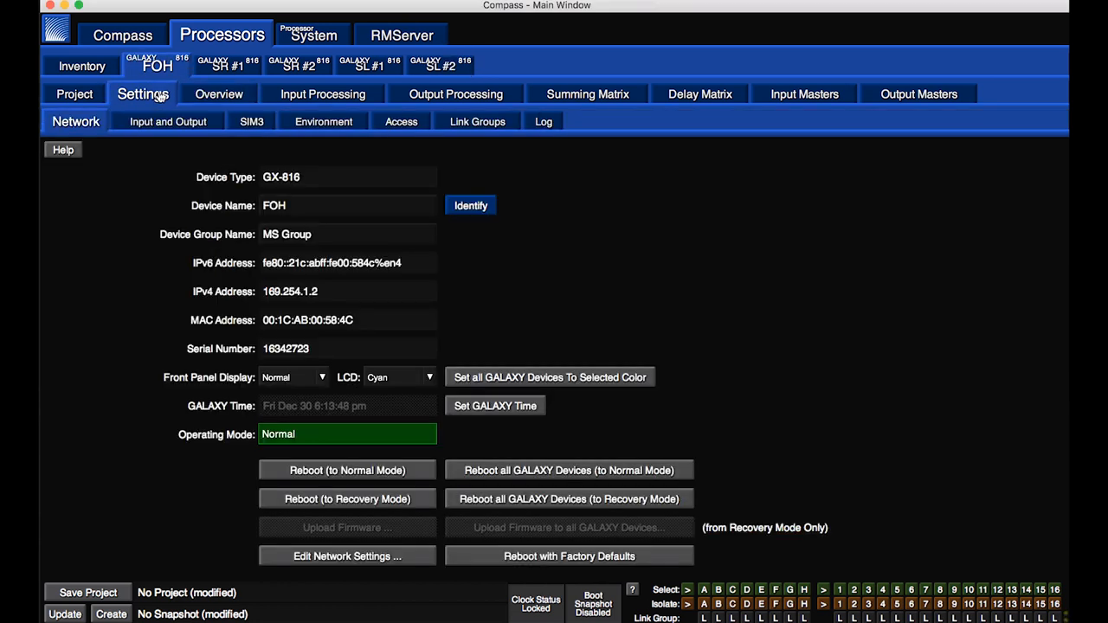
- Assign FOH inputs A–D to AES3L, AES3R, AES3L and AES3R, leaving E–H with no input
click(168, 122)
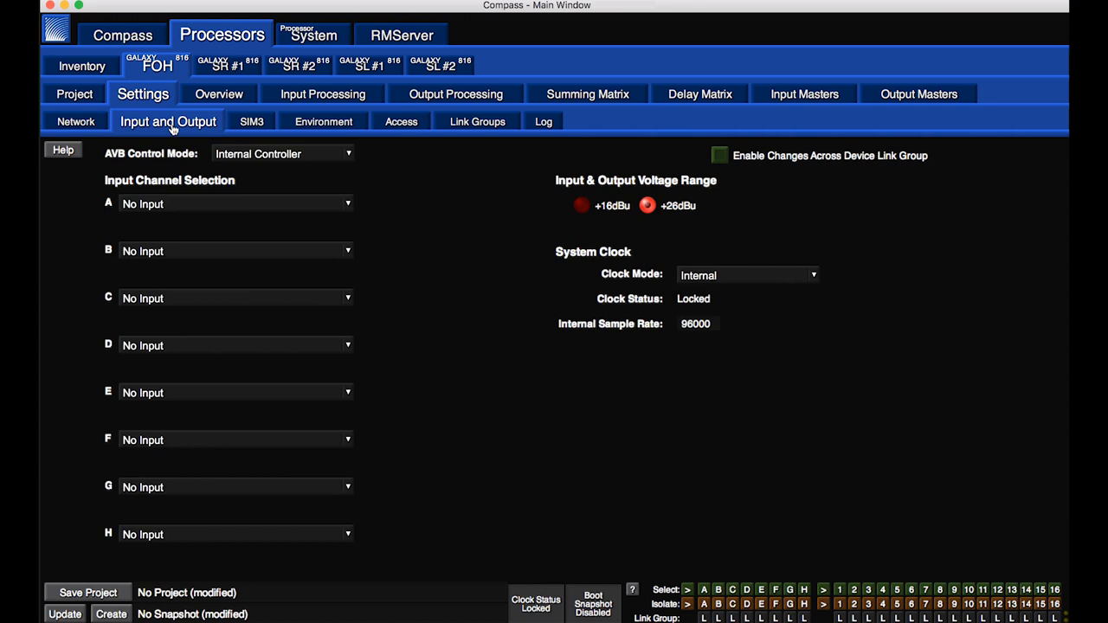
mouse_move(232, 209)
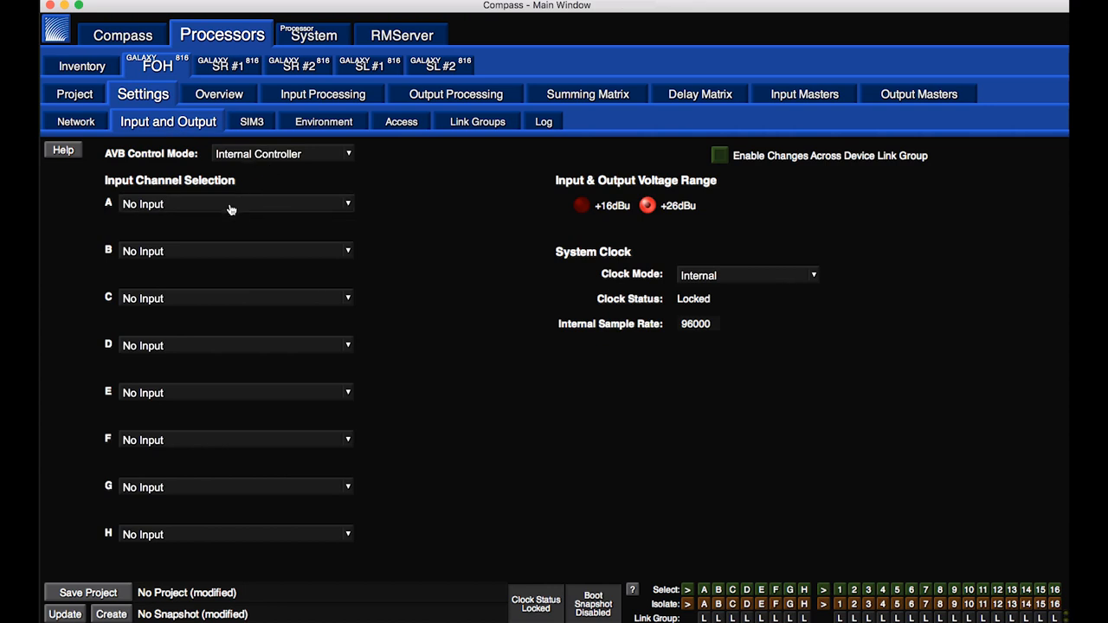
click(234, 205)
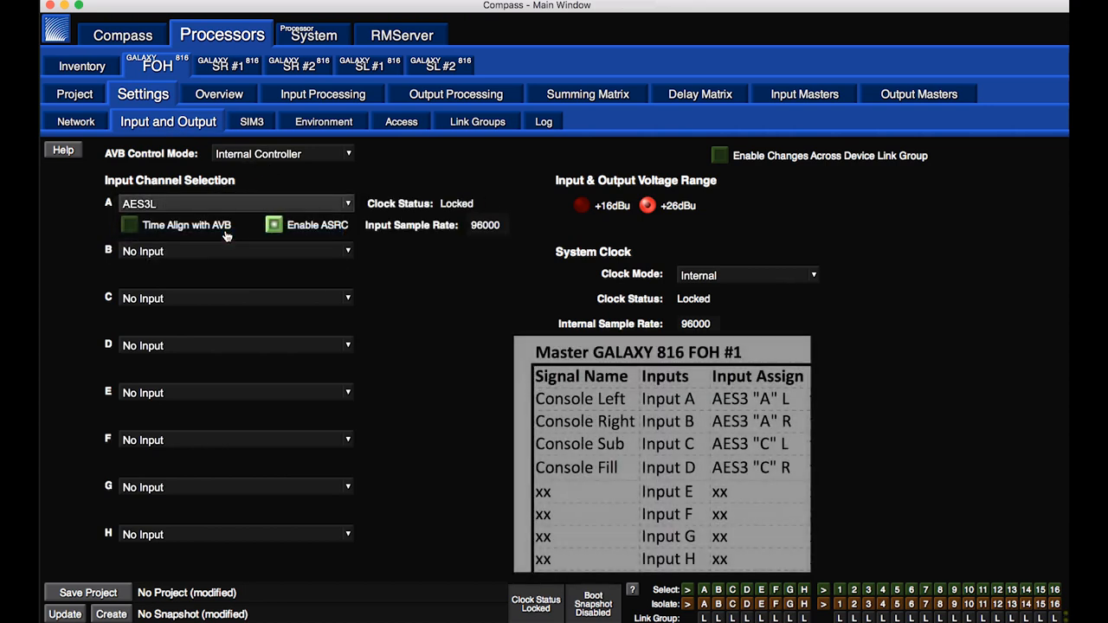
click(233, 251)
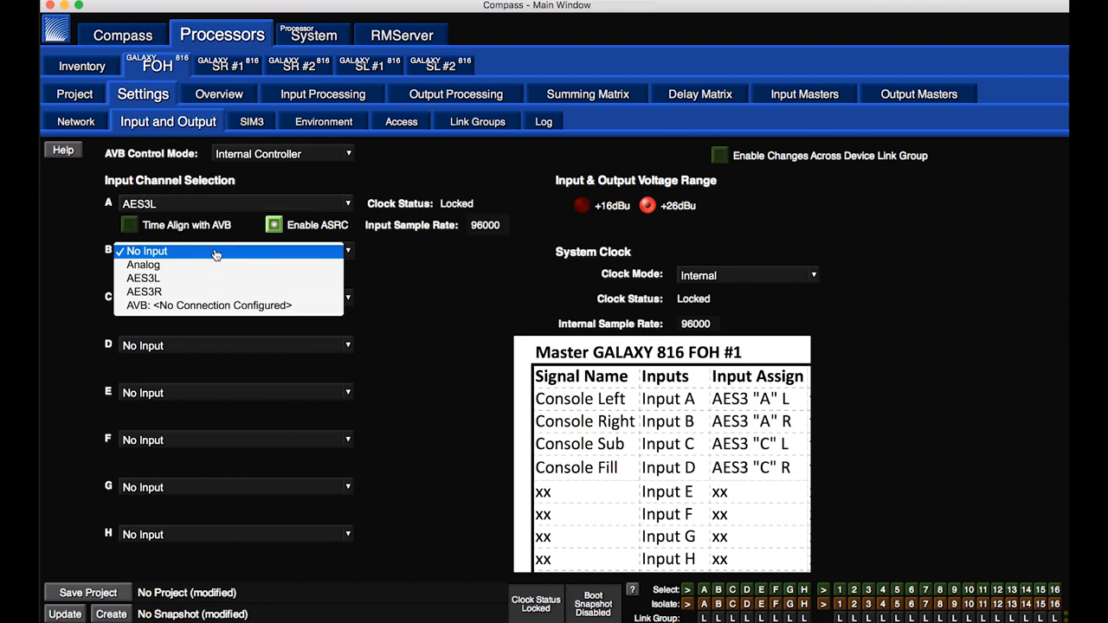
click(142, 277)
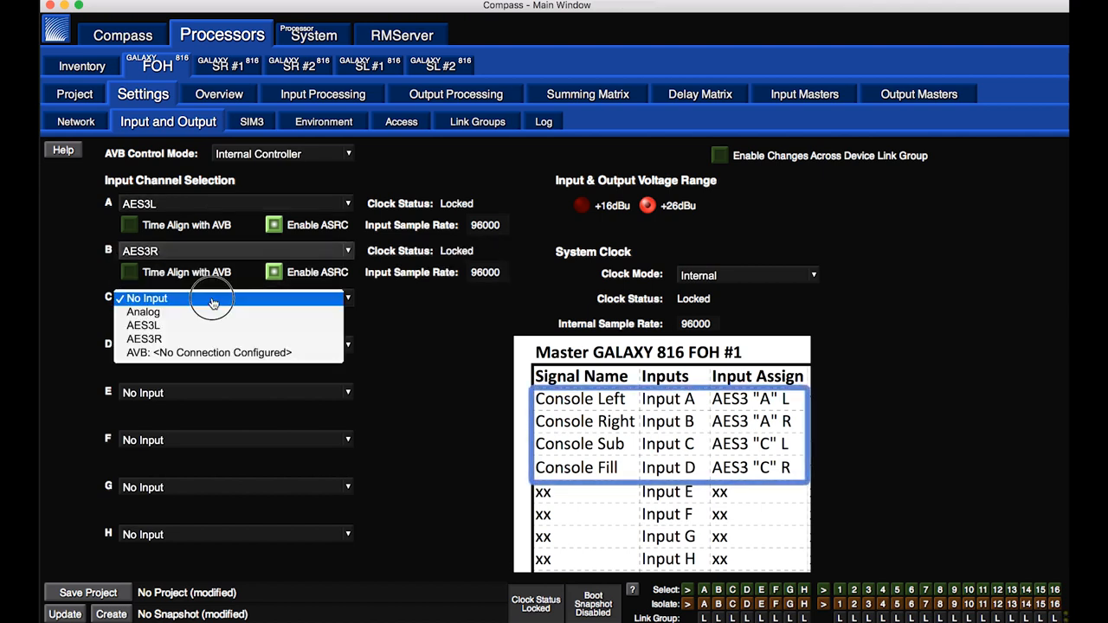
click(142, 325)
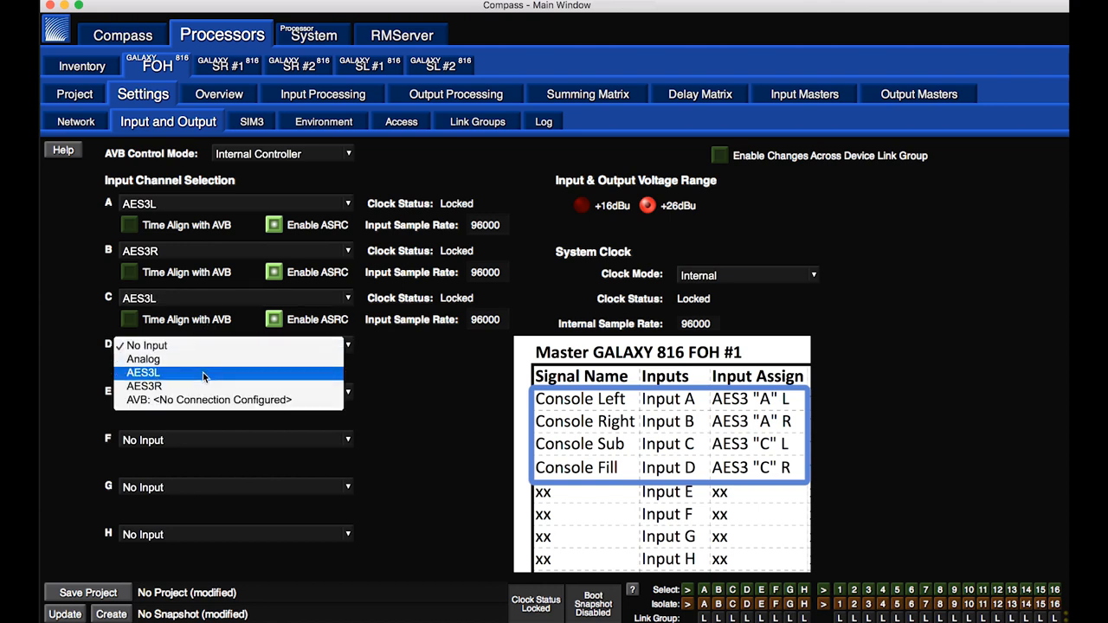
click(142, 372)
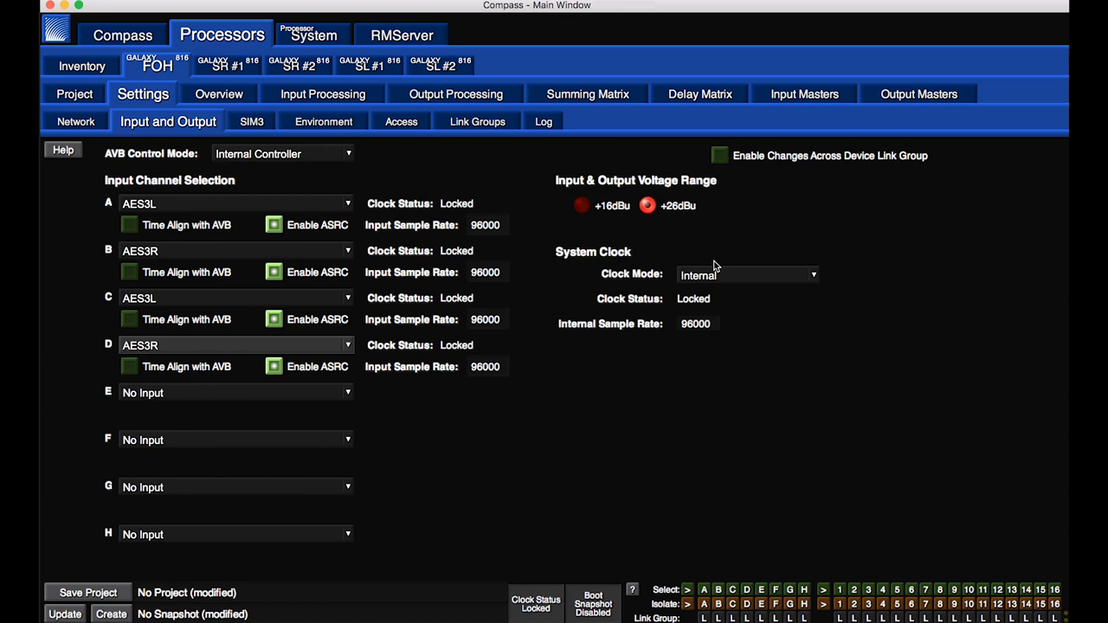
mouse_move(717, 274)
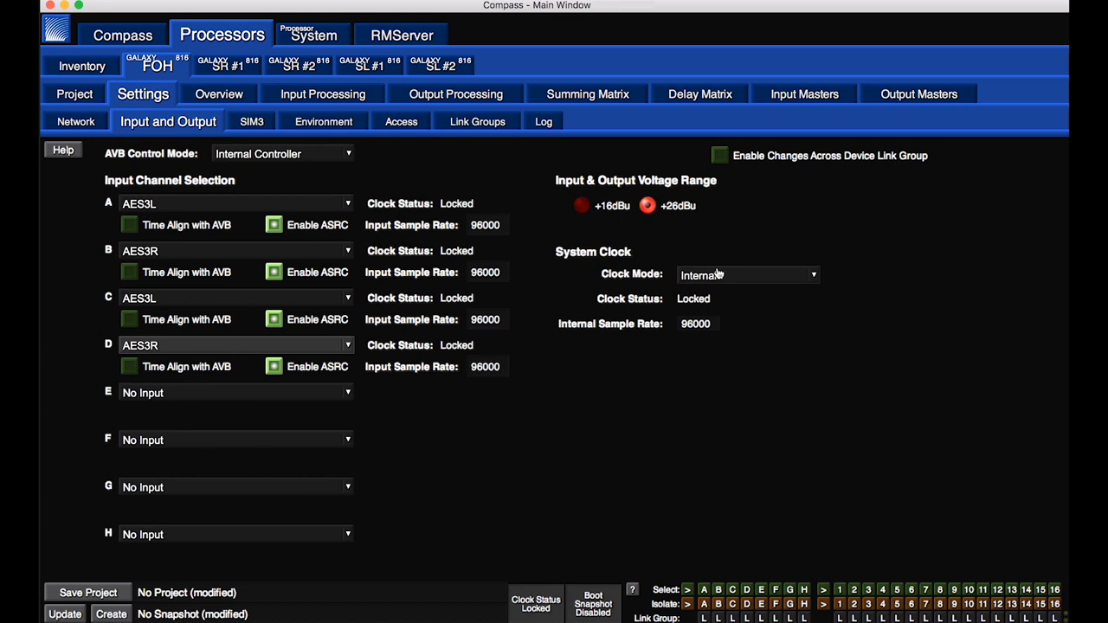
- Set the FOH System Clock Mode to AES Input A and disable ASRC on inputs A–D
click(744, 273)
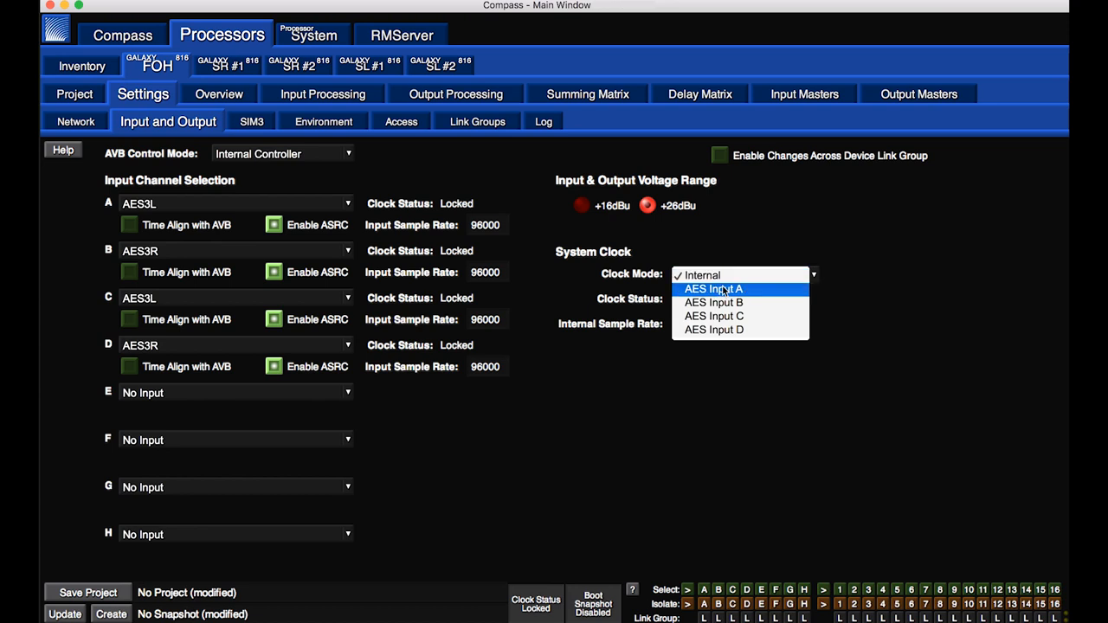
click(714, 288)
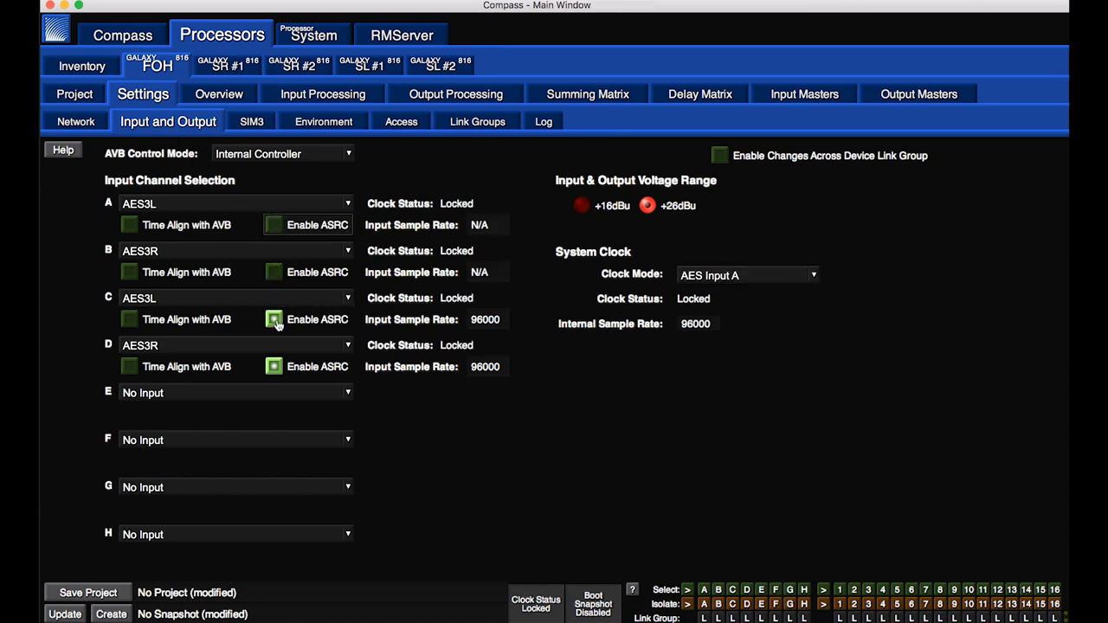
click(274, 318)
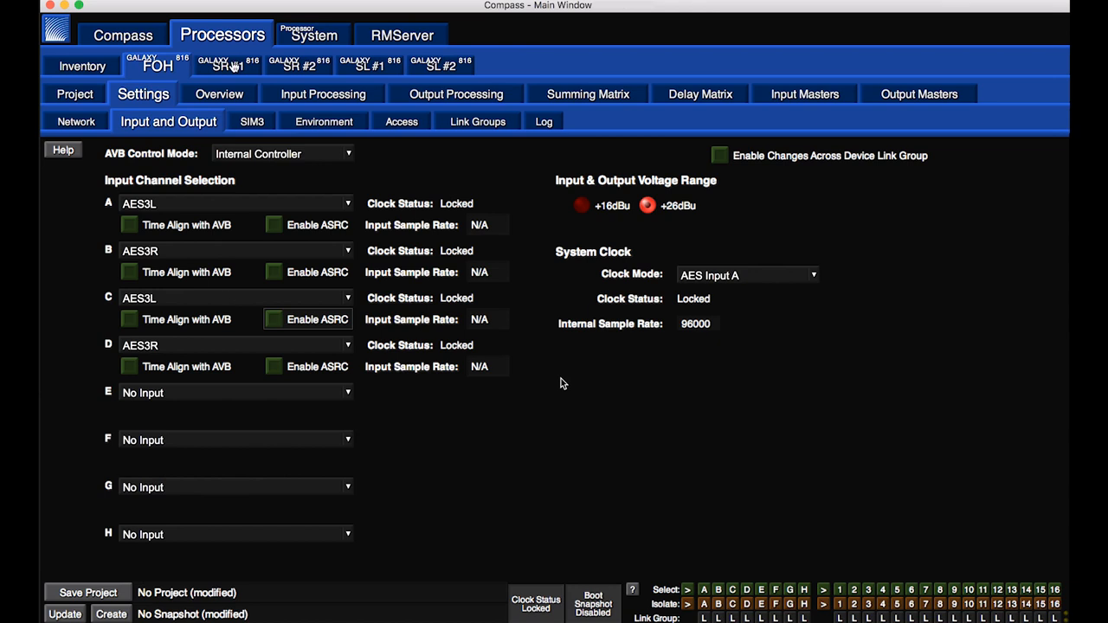
- On SR #1, source input A from the FOH AVB Source-1 stream's Main Left Upper channel
click(227, 65)
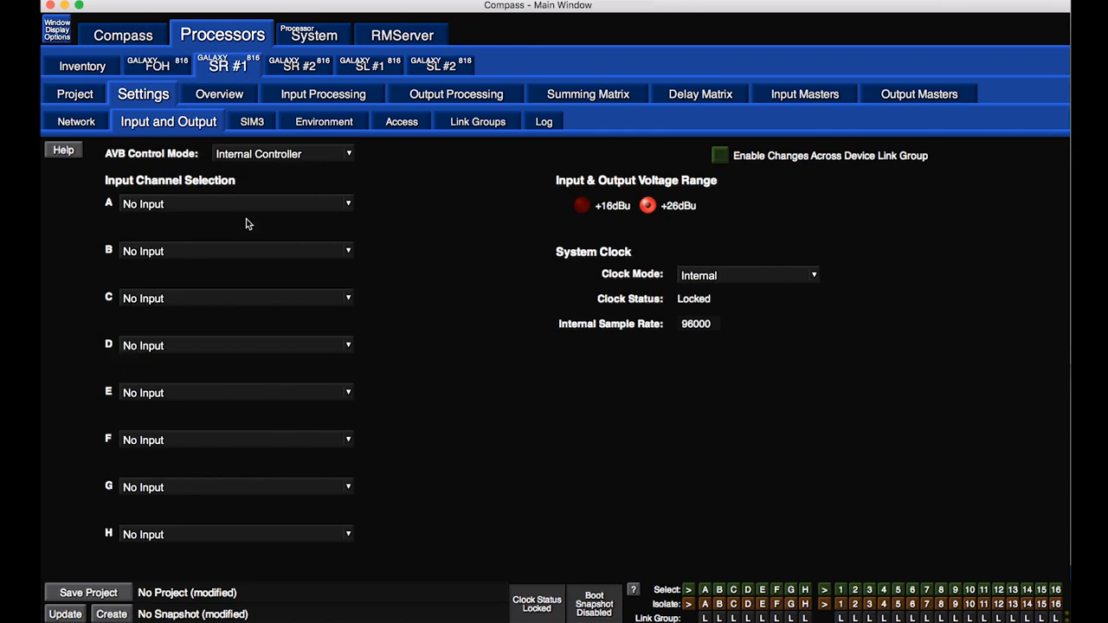
click(234, 203)
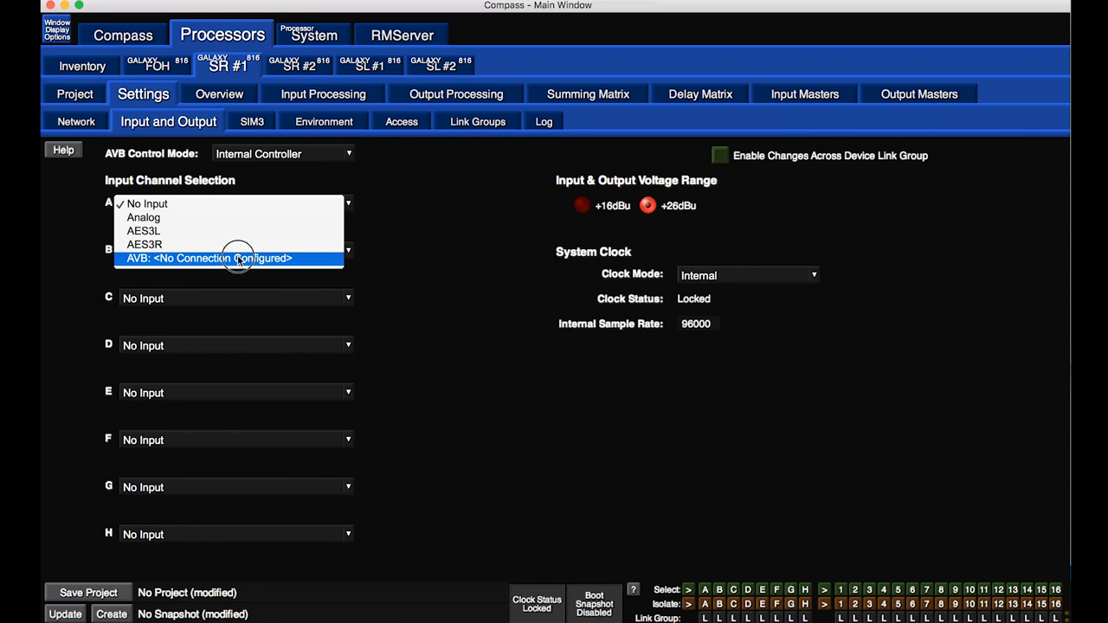
click(211, 258)
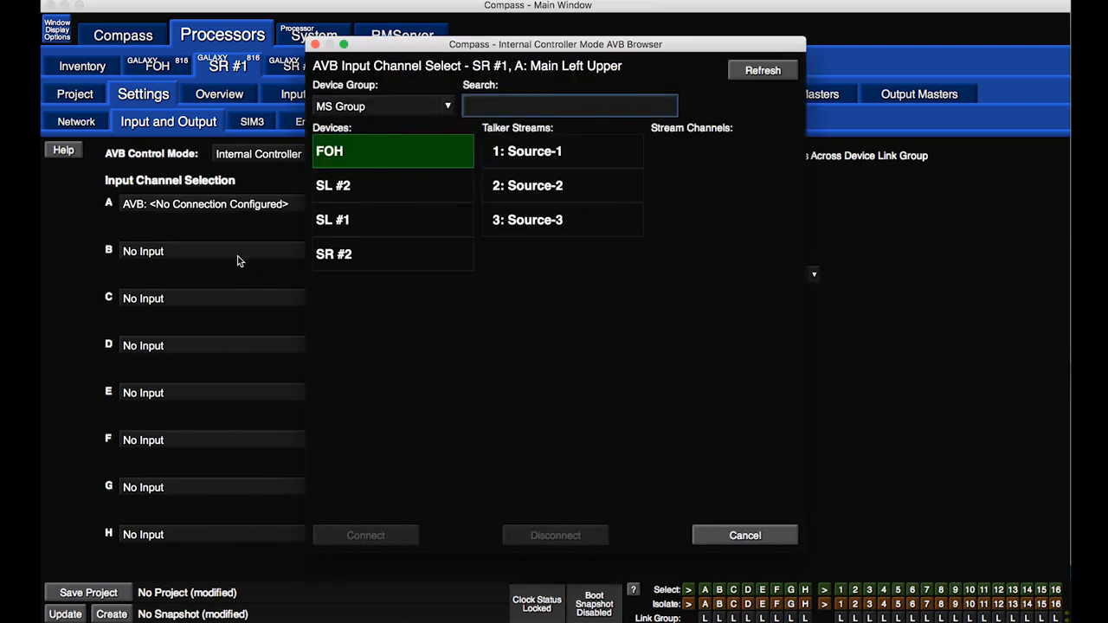
mouse_move(378, 162)
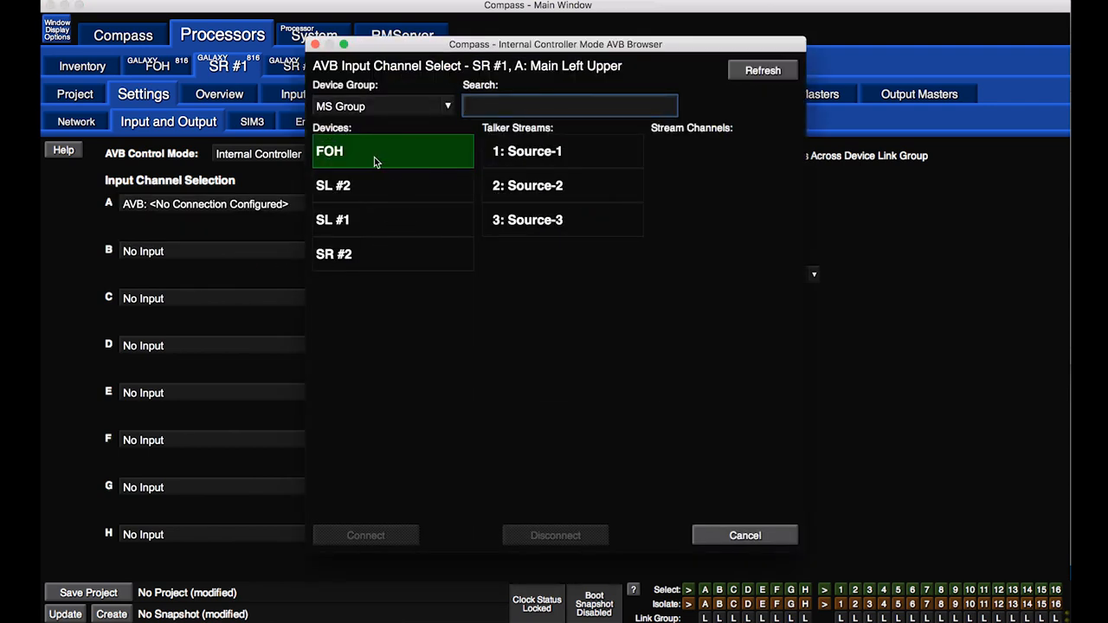
click(526, 150)
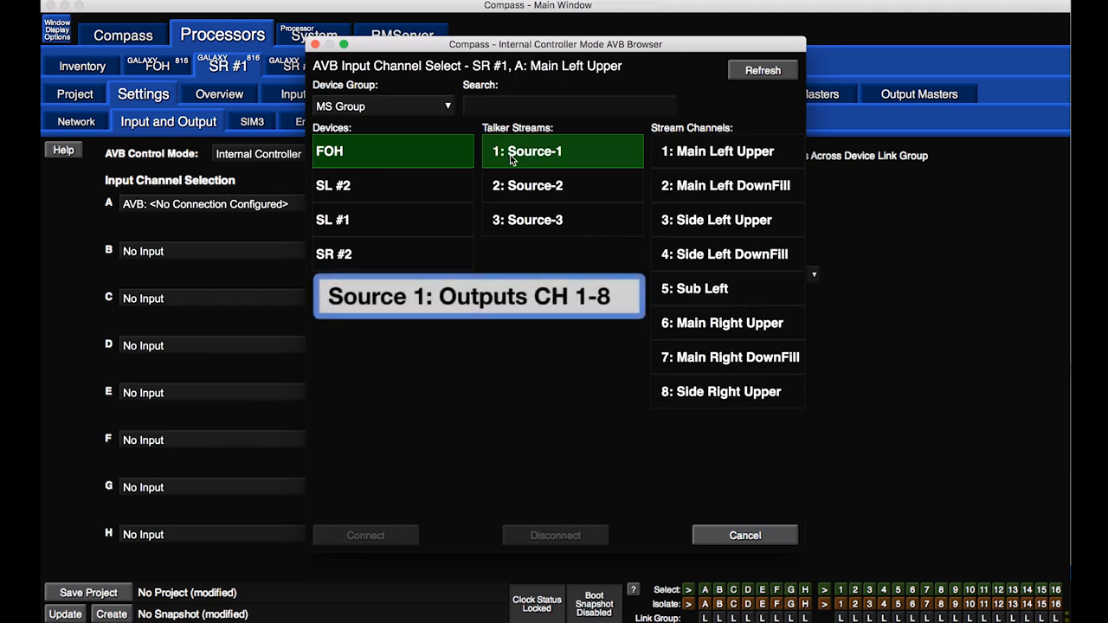
click(527, 186)
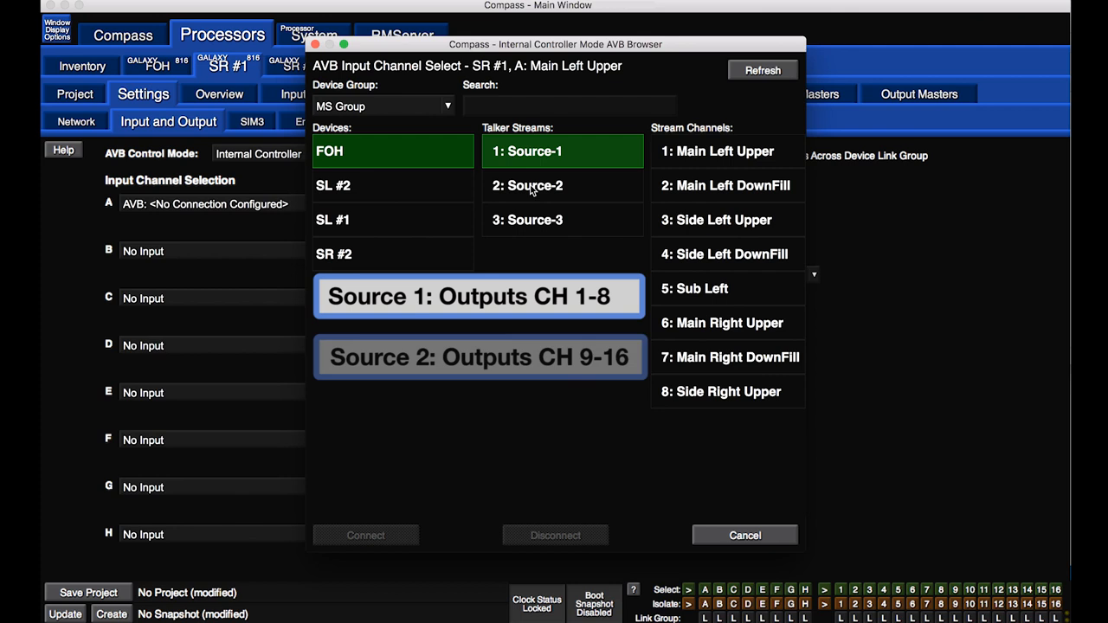
click(562, 185)
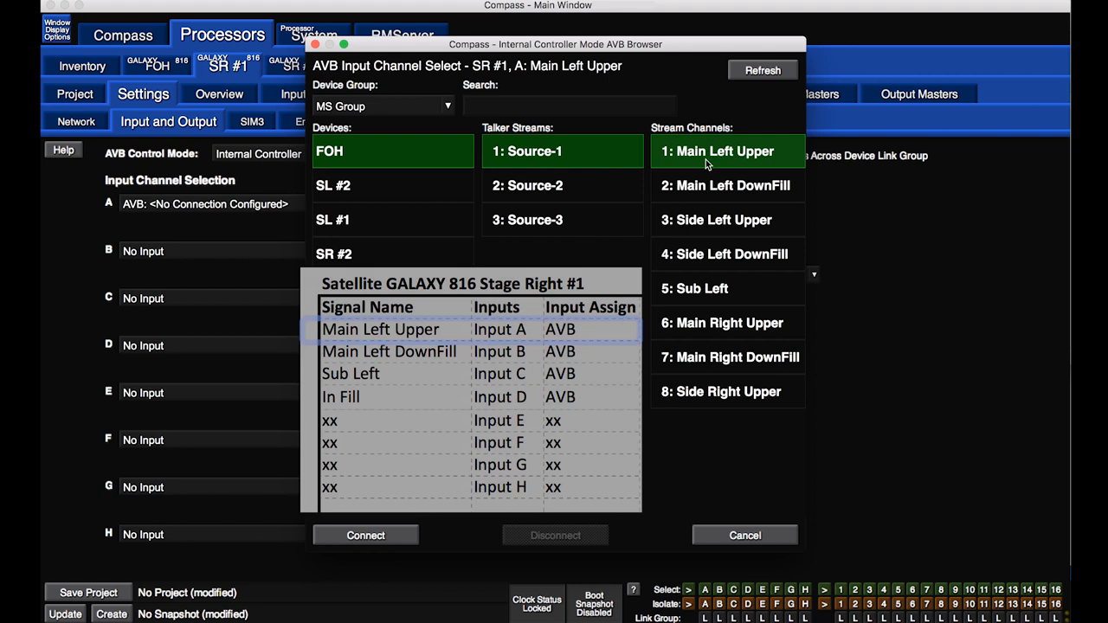
click(365, 535)
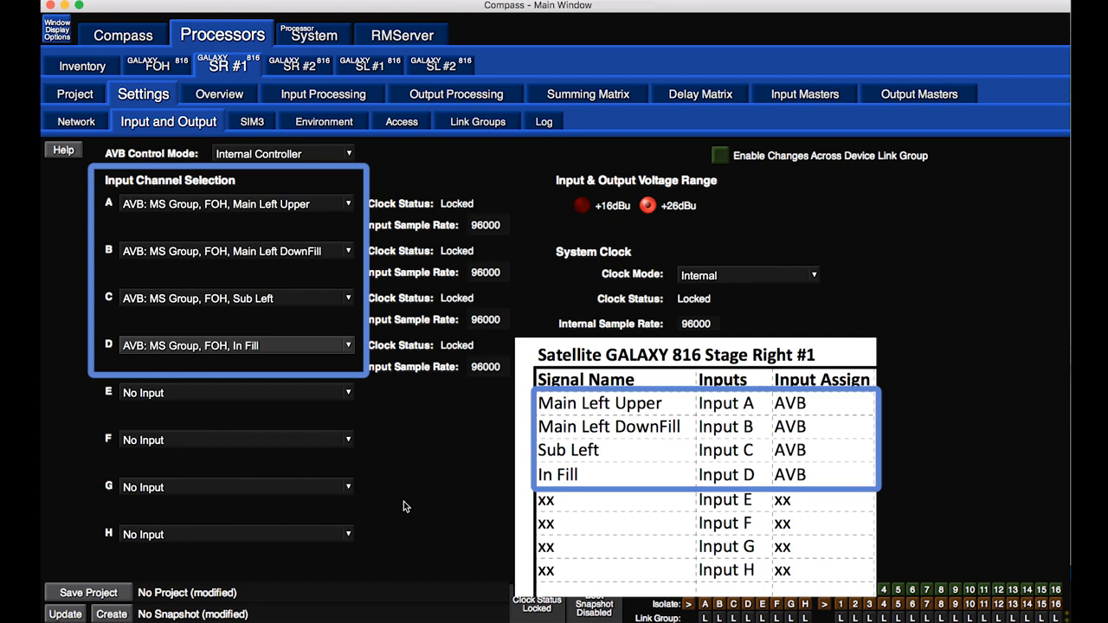
- Set SR #1's System Clock Mode to AVB Input A, then return to the FOH overview
click(744, 274)
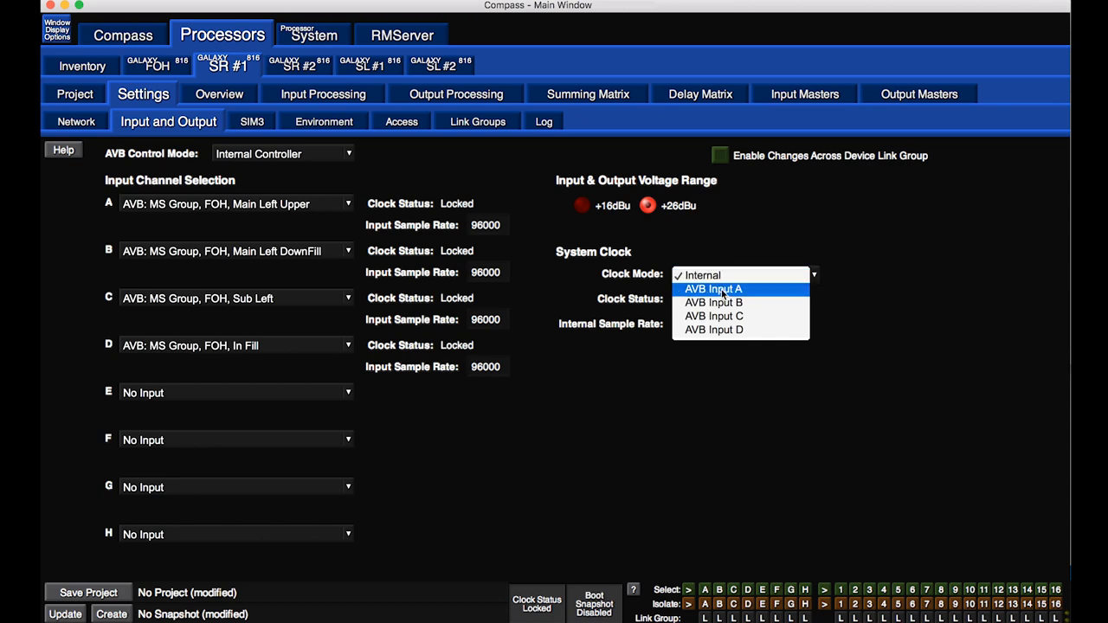
click(713, 289)
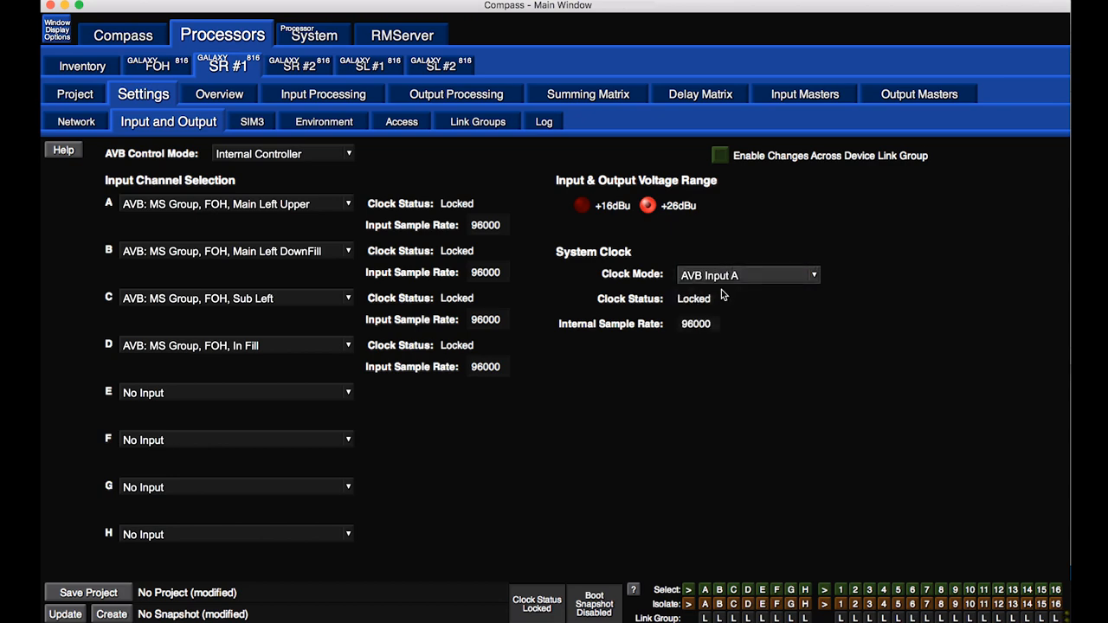
click(218, 94)
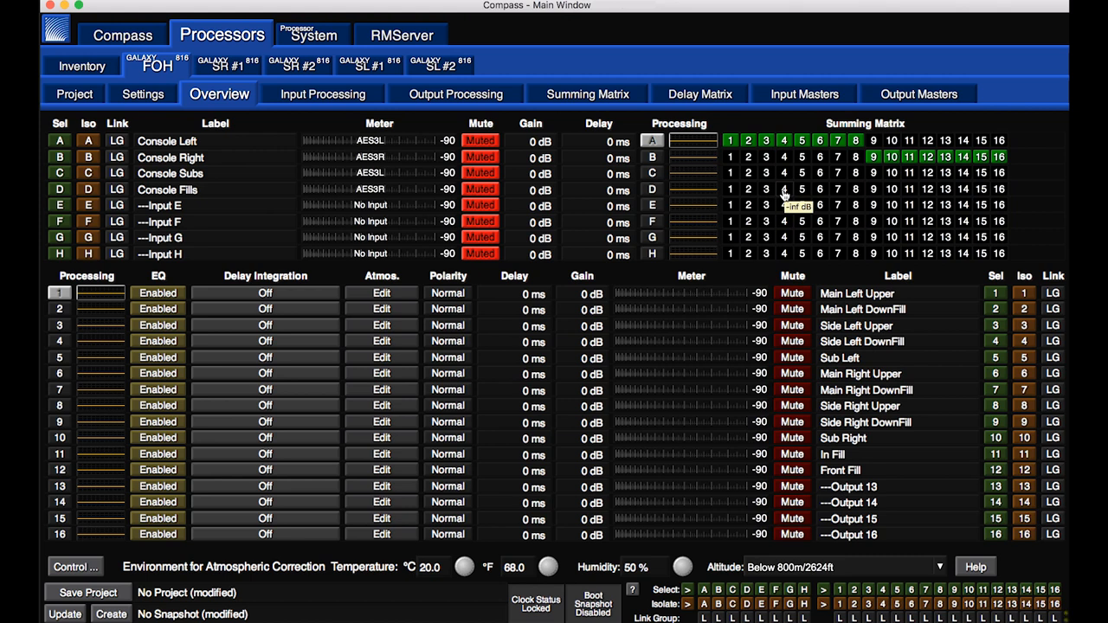
- Reset the FOH summing matrix via Clipboard Options and confirm with Yes
click(587, 93)
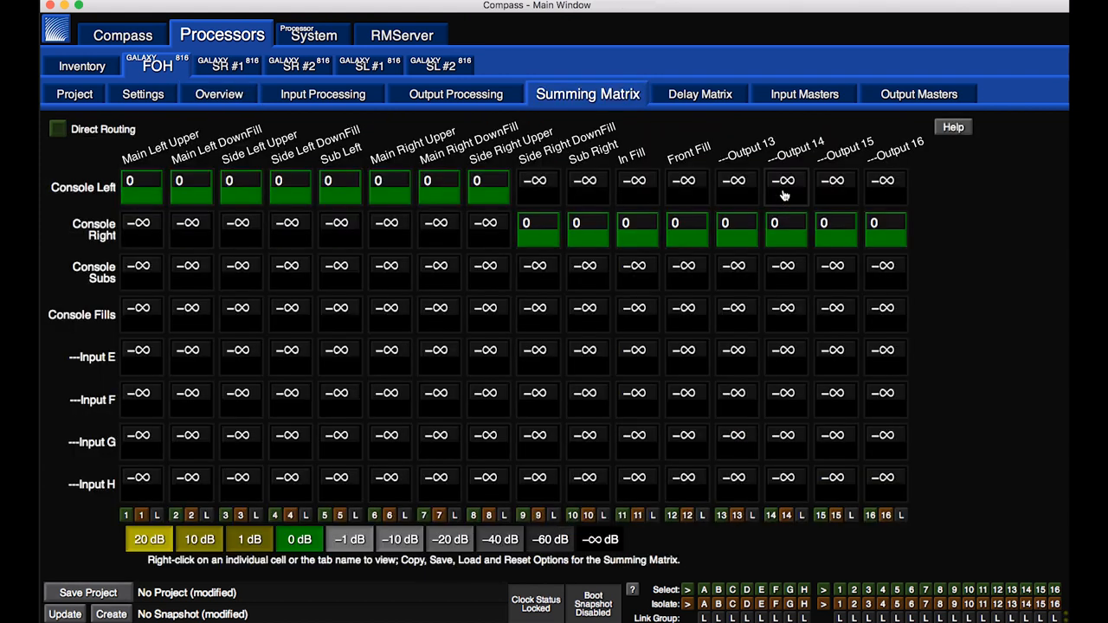
mouse_move(399, 156)
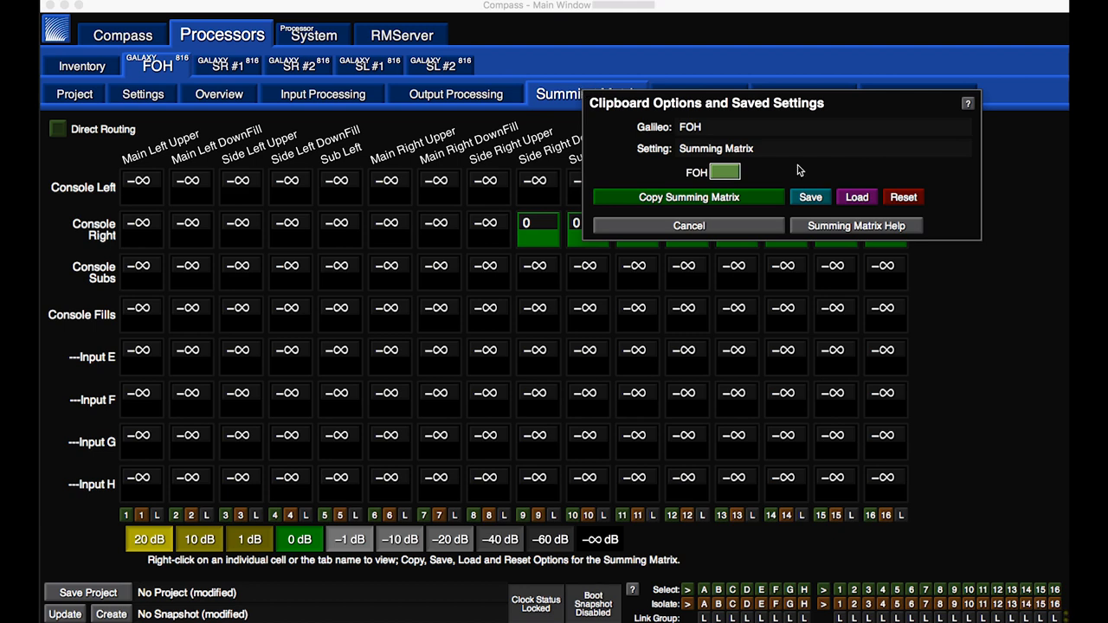
click(903, 198)
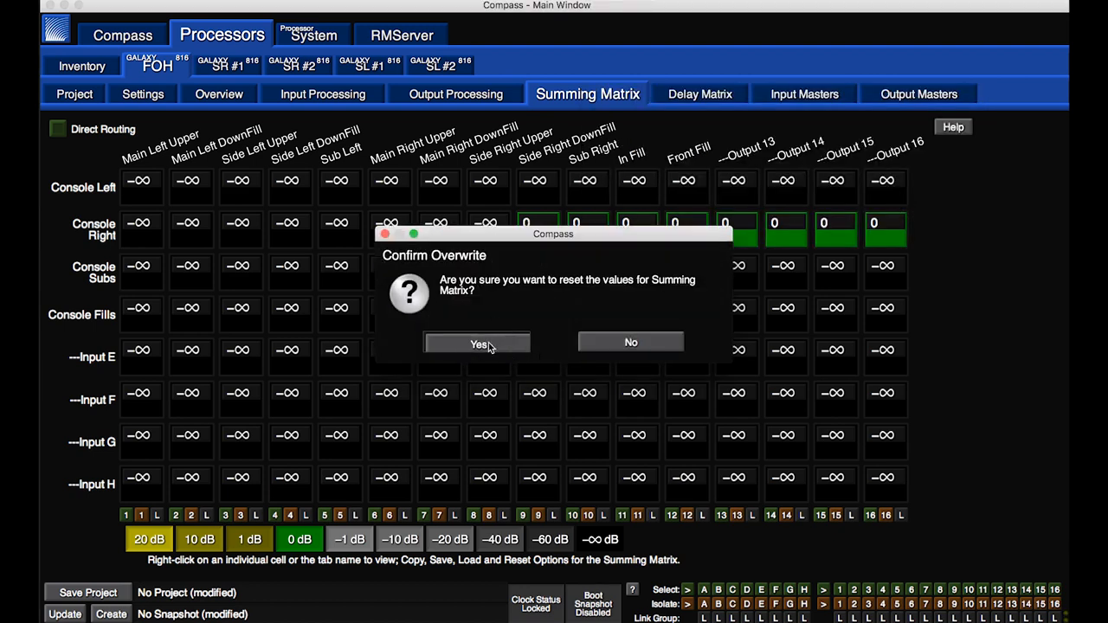
click(478, 343)
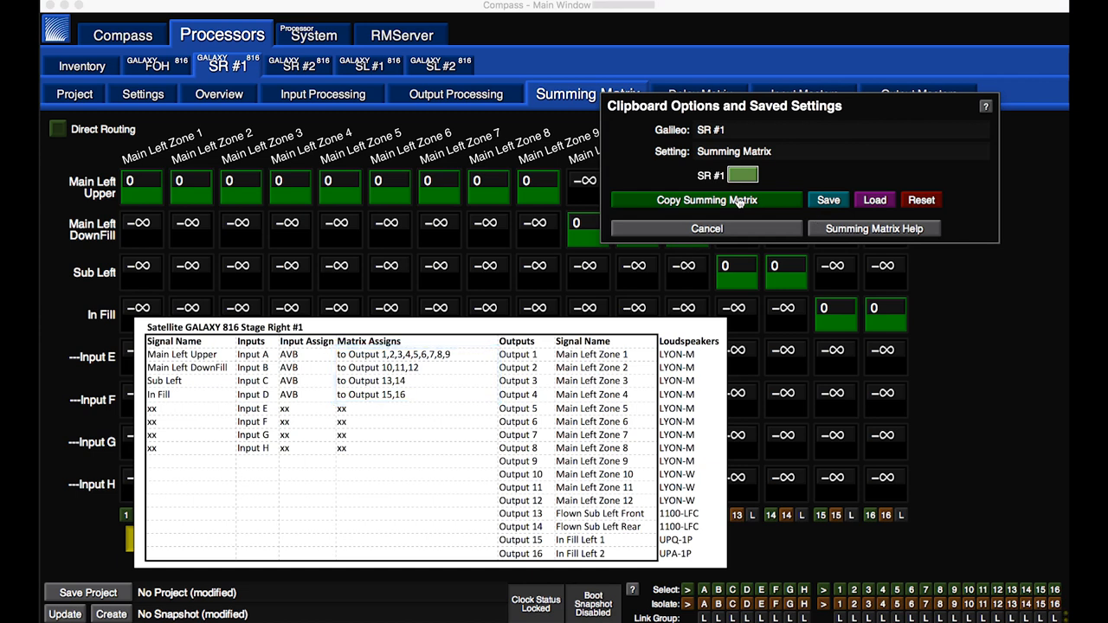
- Copy SR #1's summing matrix routing and paste it into SL #1
click(706, 228)
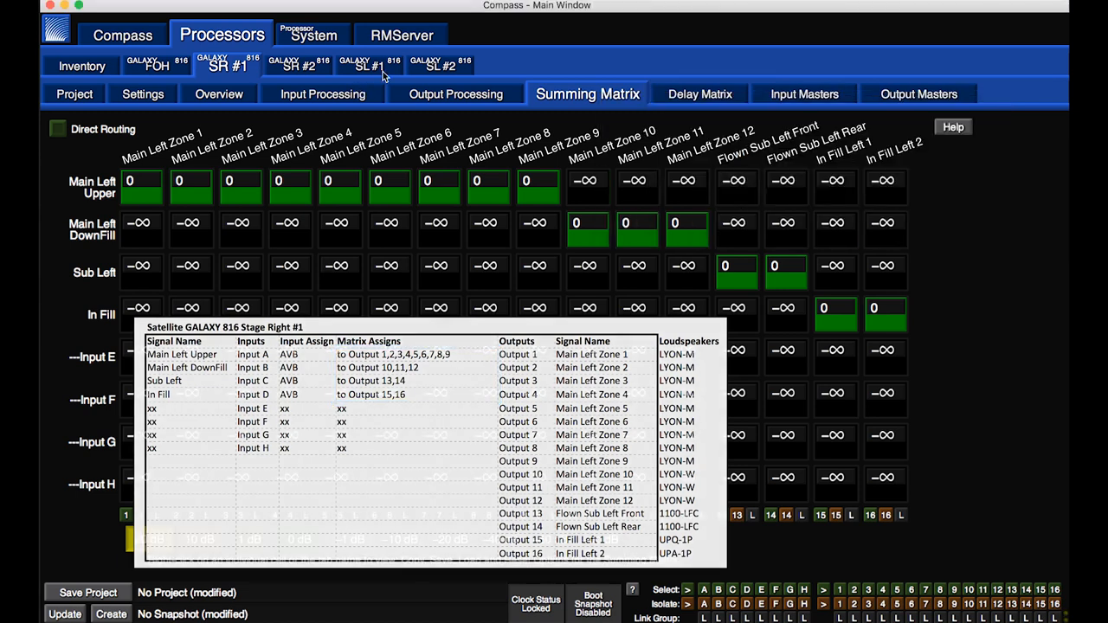
click(370, 66)
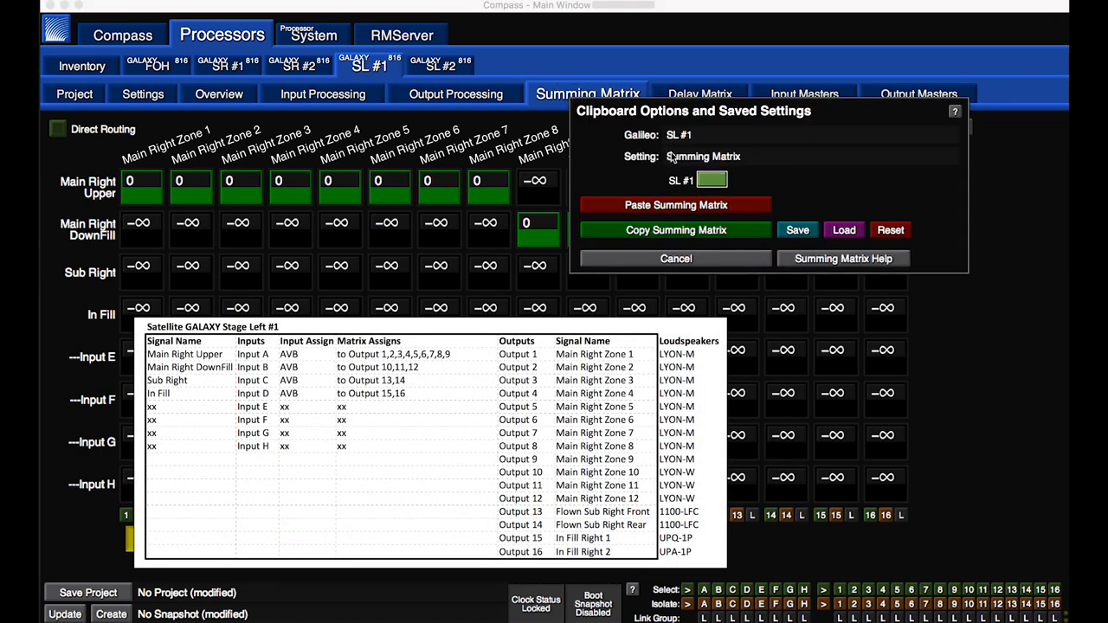
click(675, 258)
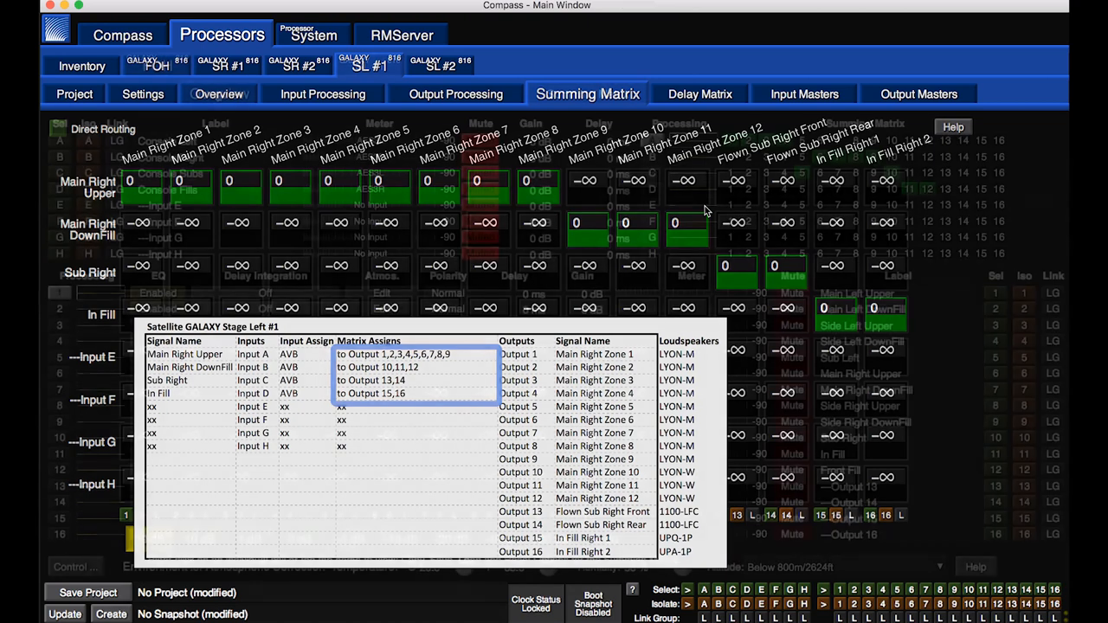
- Unmute FOH inputs, mute all outputs on SR #1, SR #2, SL #1 and SL #2, then show the Inventory
click(218, 93)
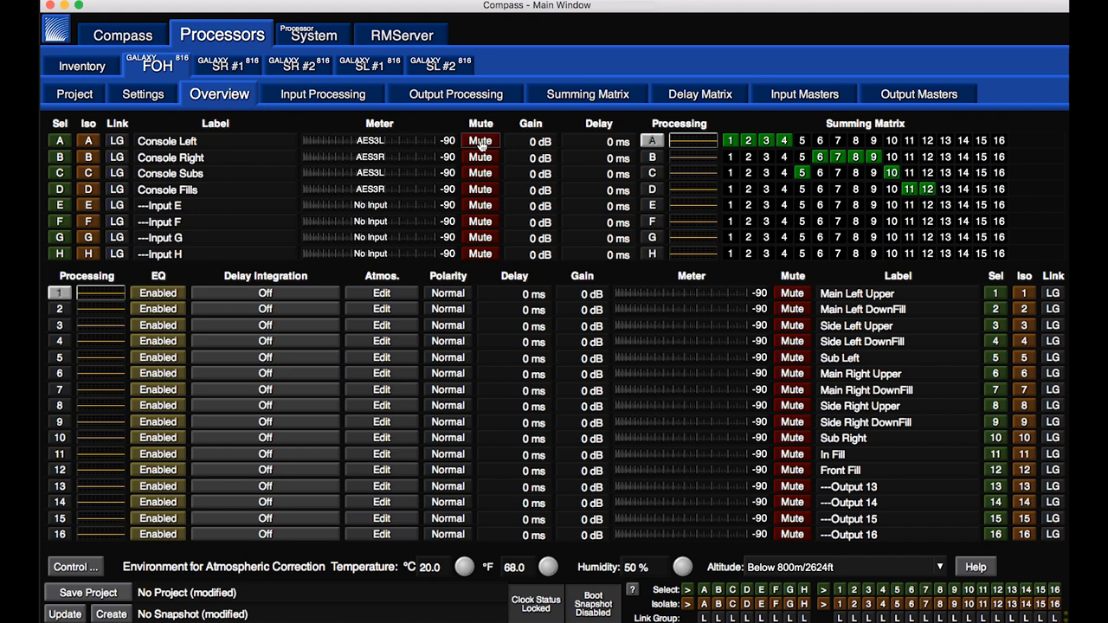
mouse_move(228, 69)
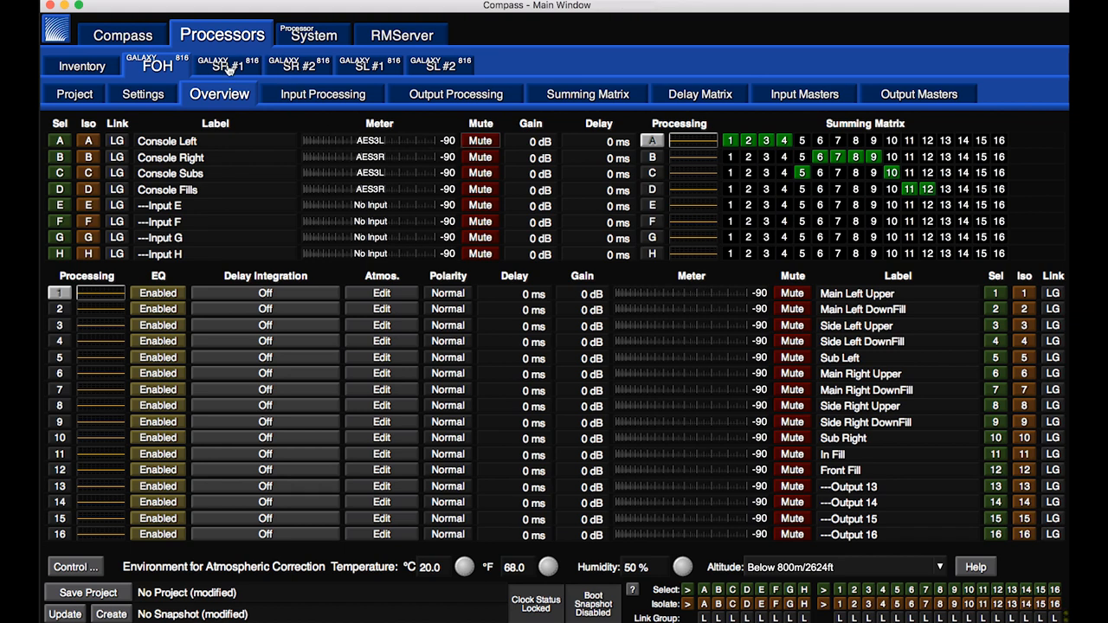
click(229, 64)
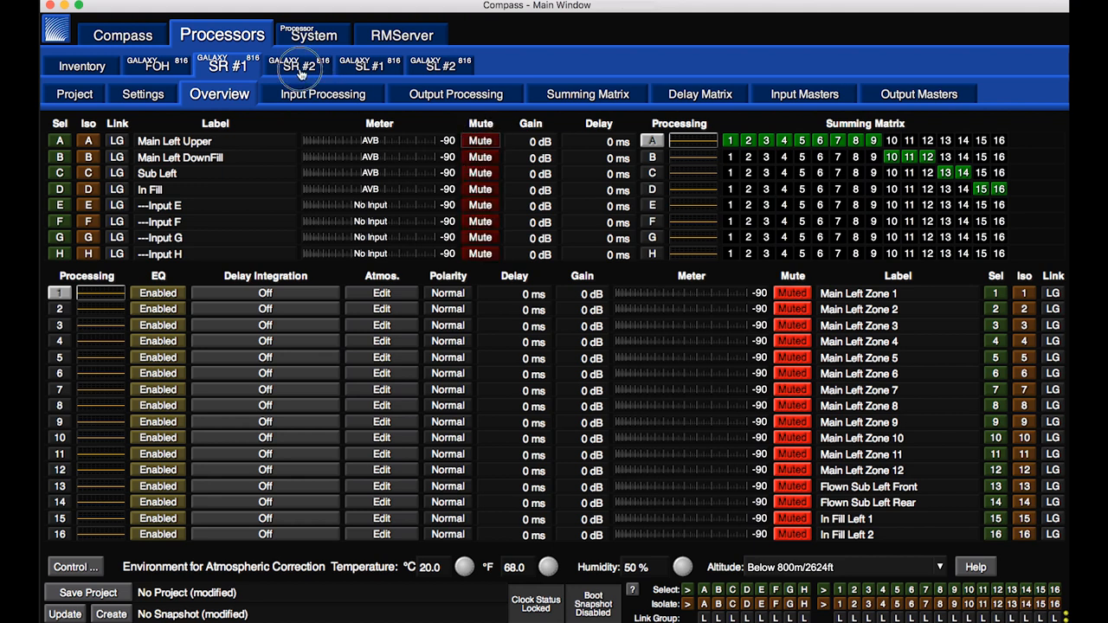
click(298, 64)
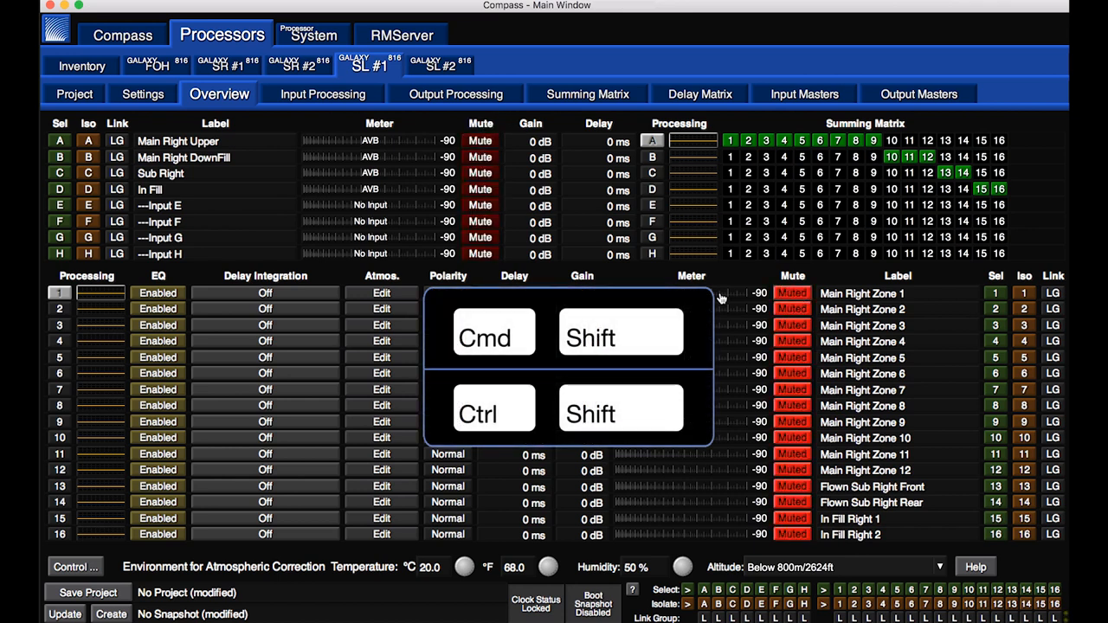
click(440, 66)
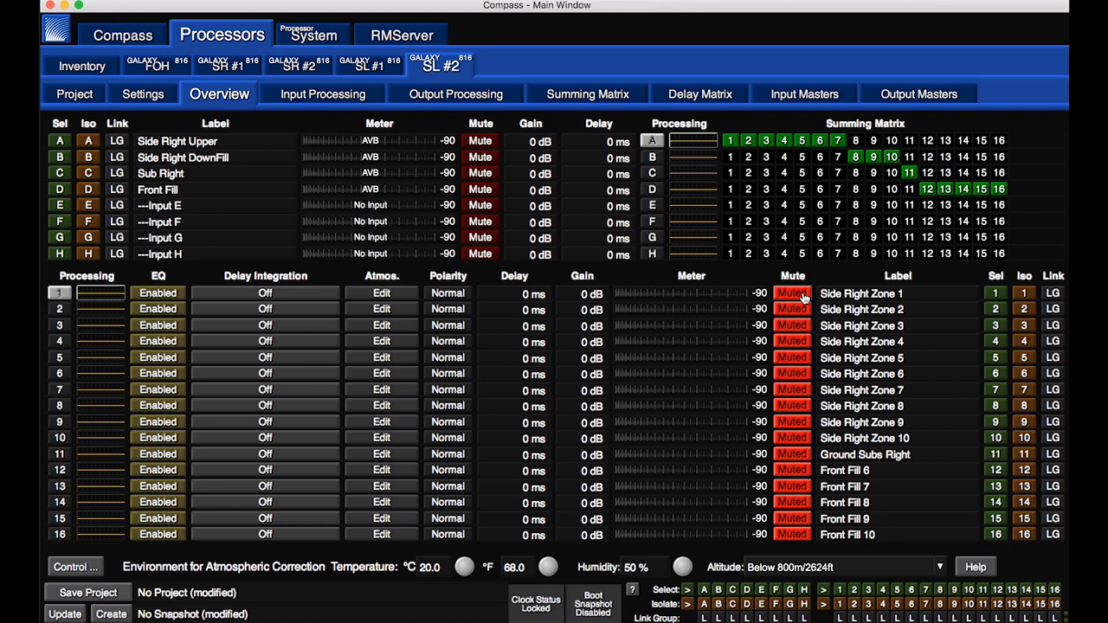
click(155, 65)
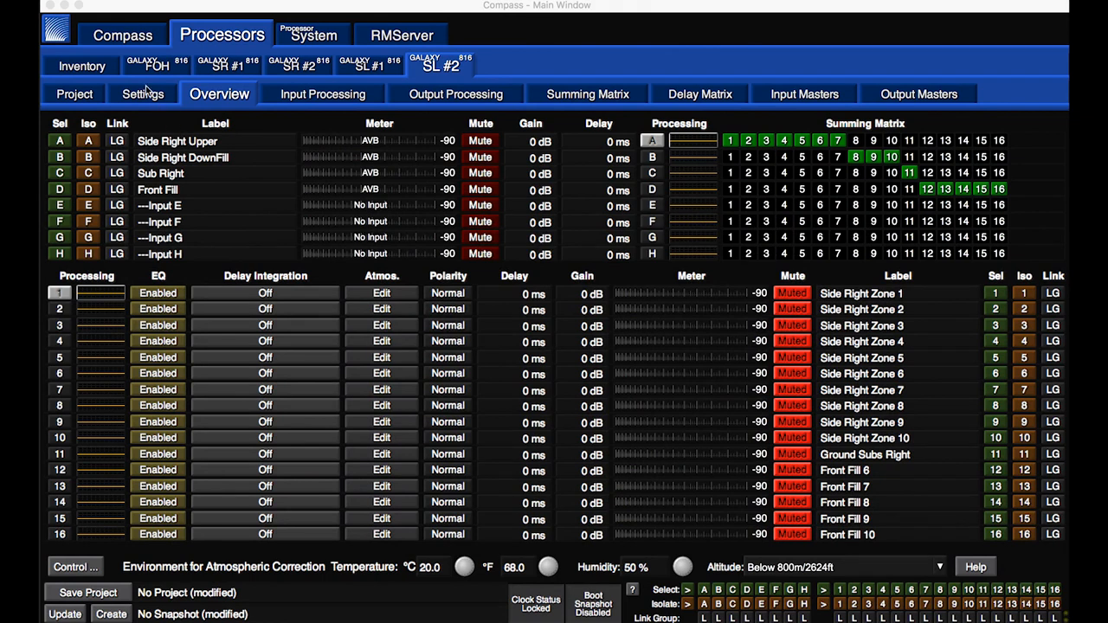
click(81, 66)
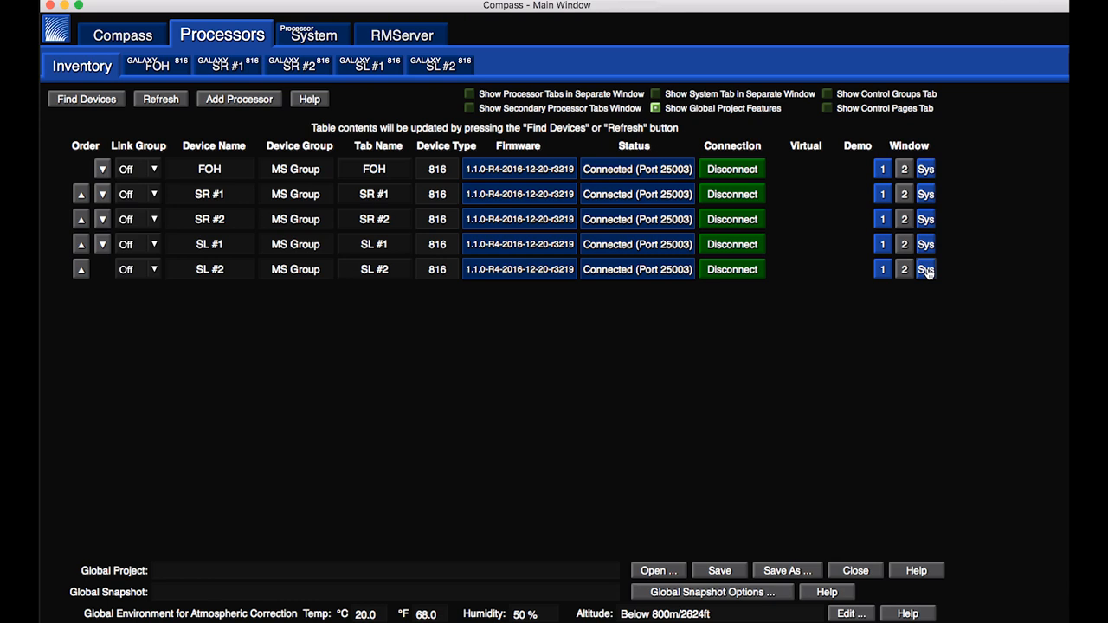
- Add SL #2 to the System view, enable Move Items and drag the FOH panel below the others
click(314, 35)
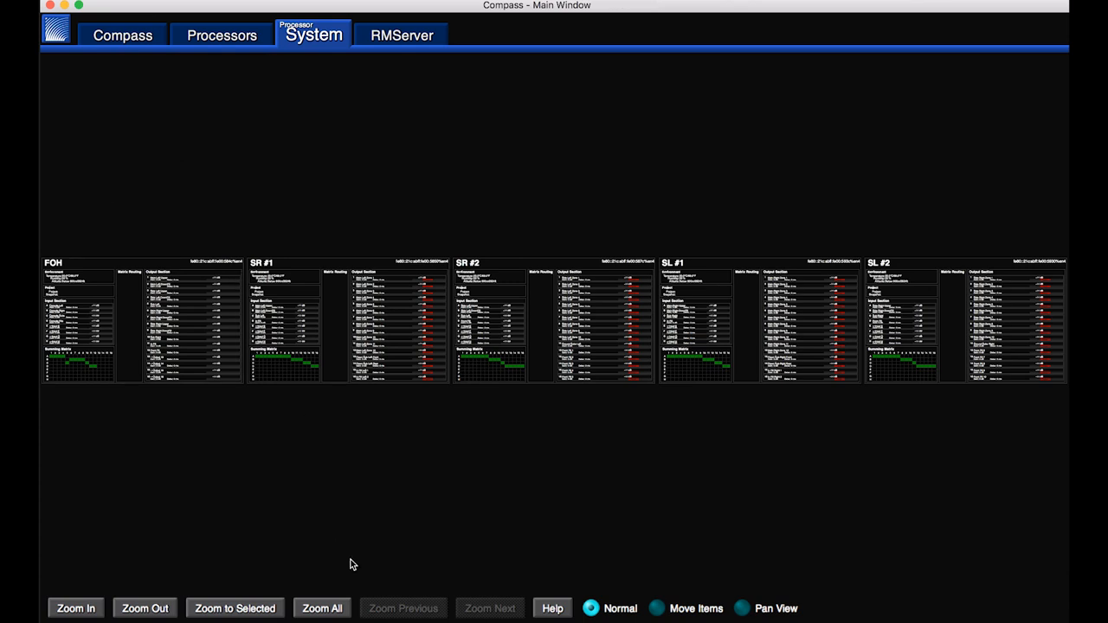
click(658, 609)
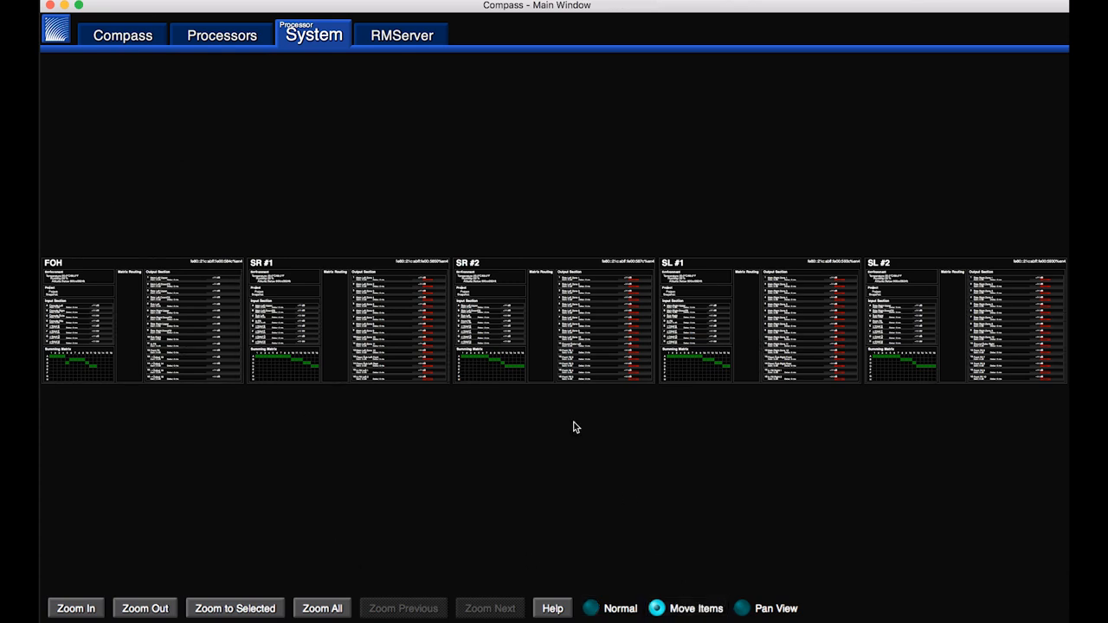
drag(78, 320, 550, 488)
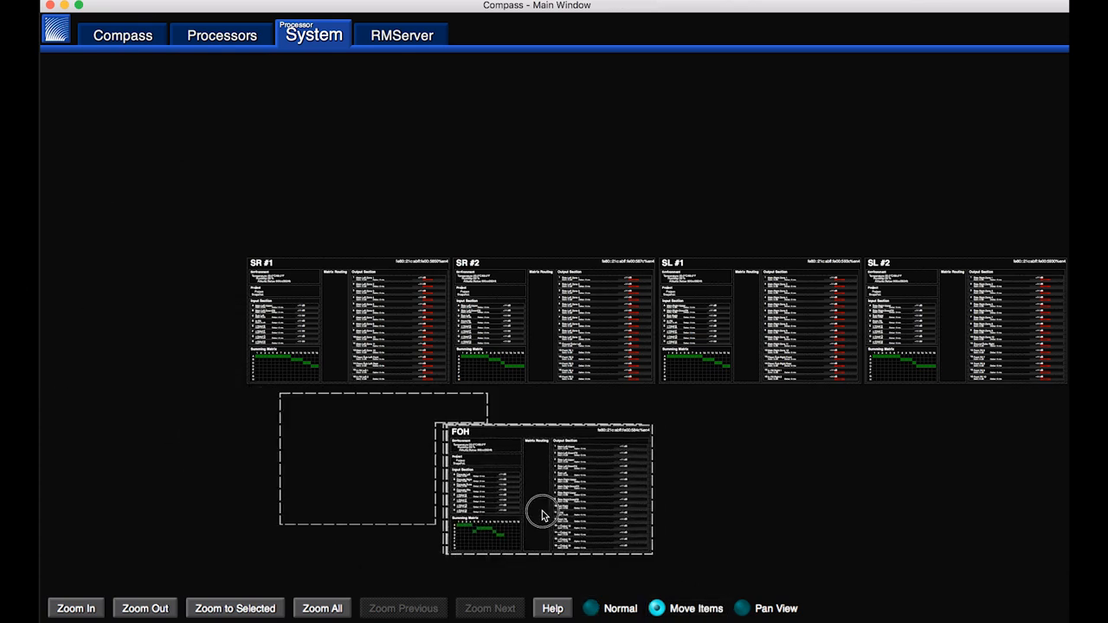